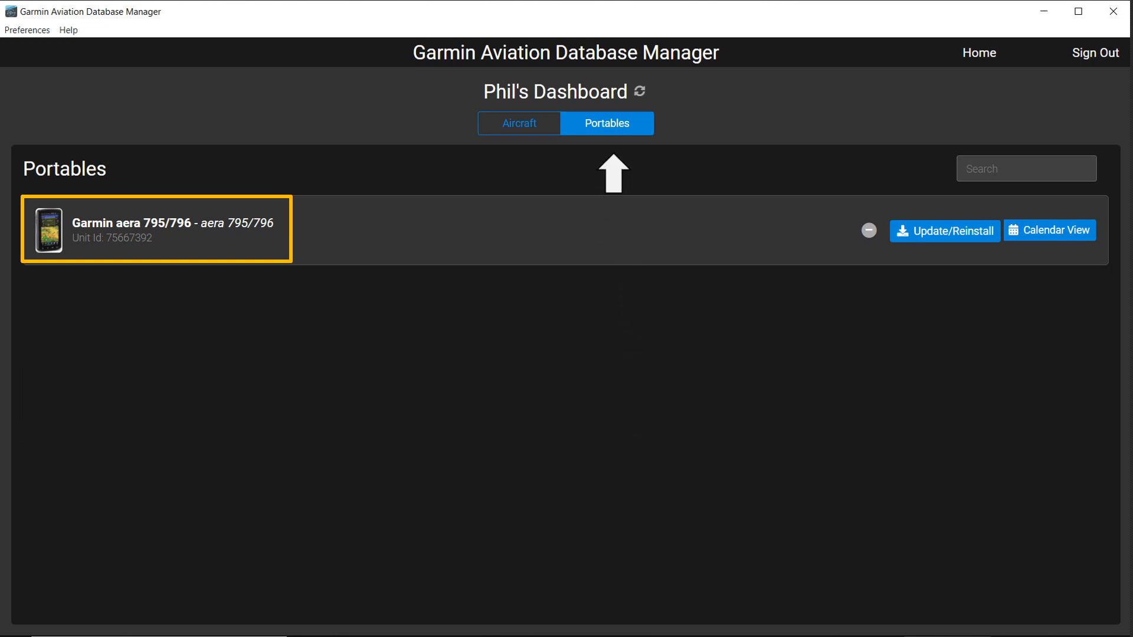
# Step: Start the database update for the aera 795/796 from the Portables list
pyautogui.click(606, 123)
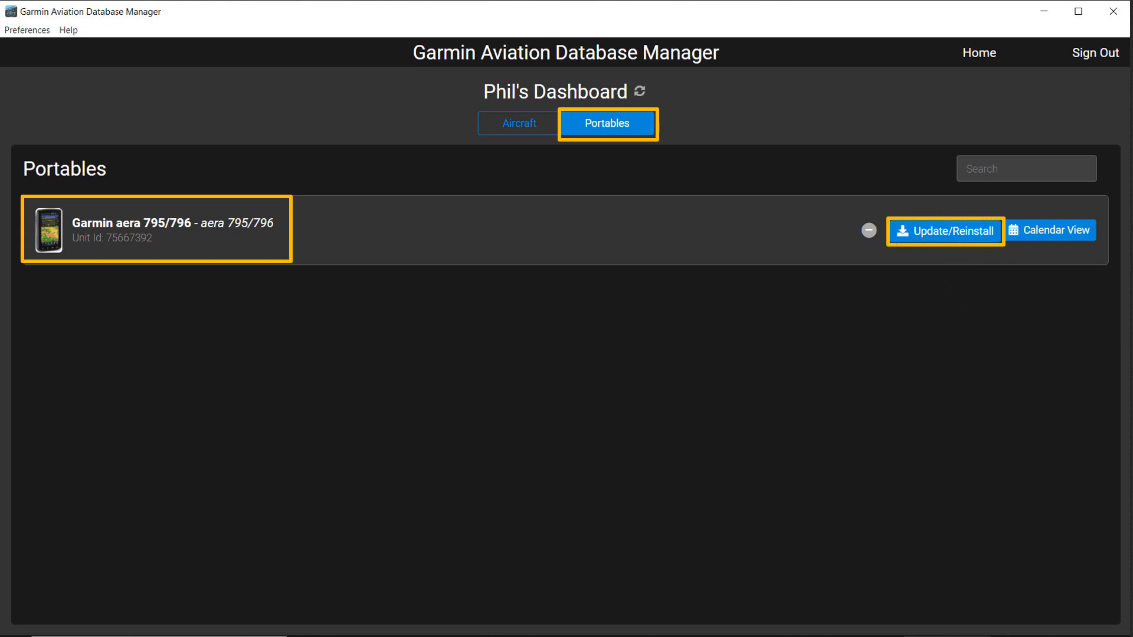
pyautogui.click(944, 231)
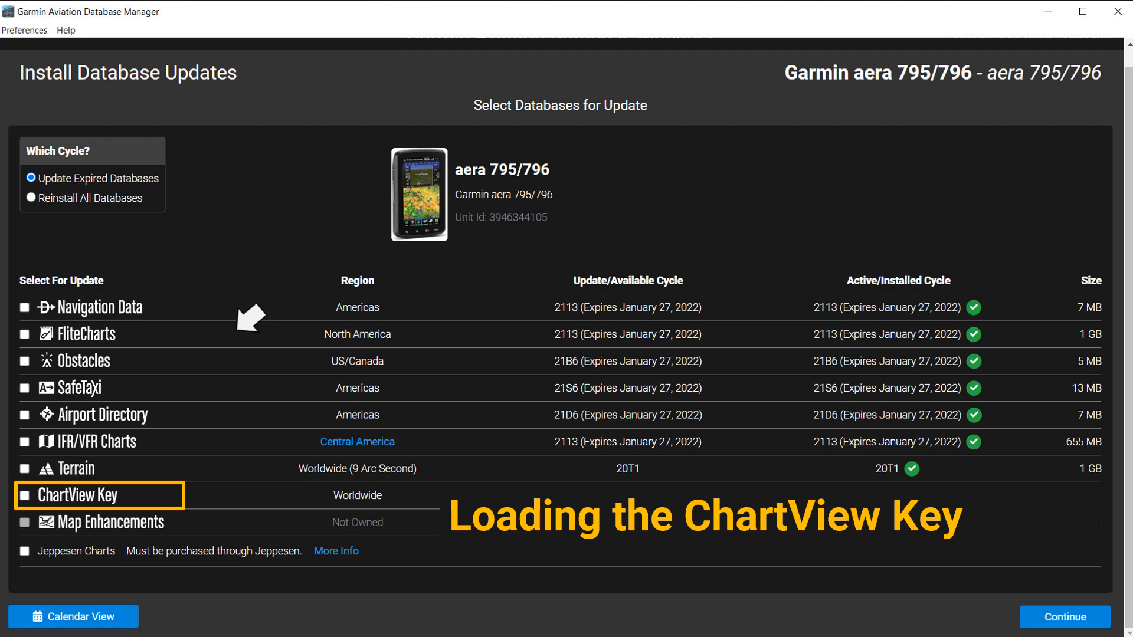
# Step: Select ChartView Key as the database to update and continue
pyautogui.click(23, 496)
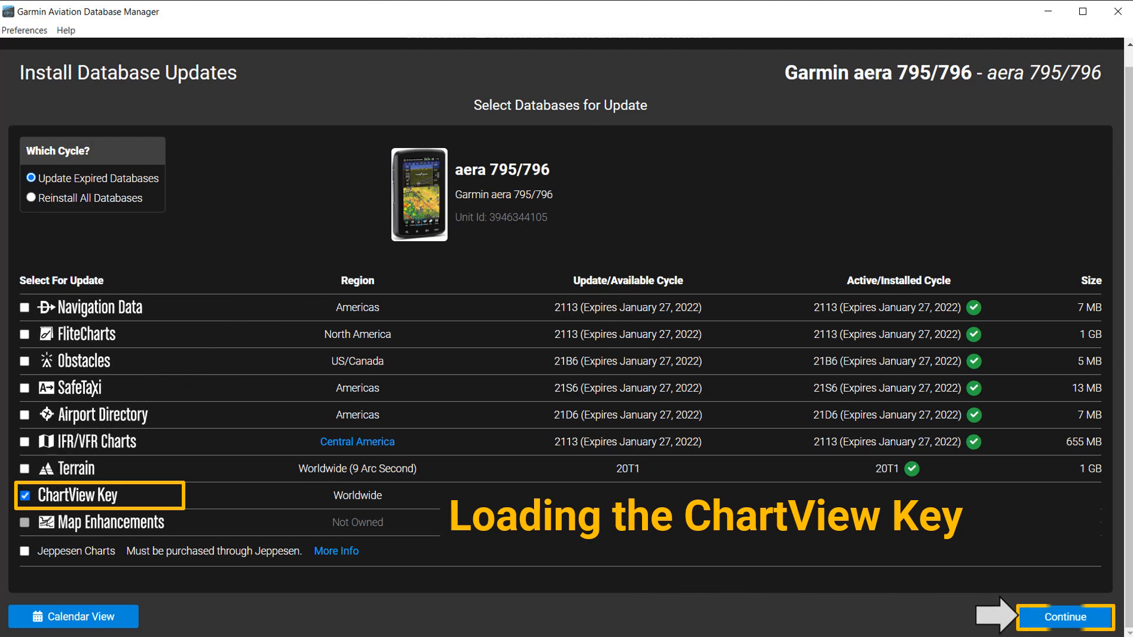
pyautogui.click(1062, 616)
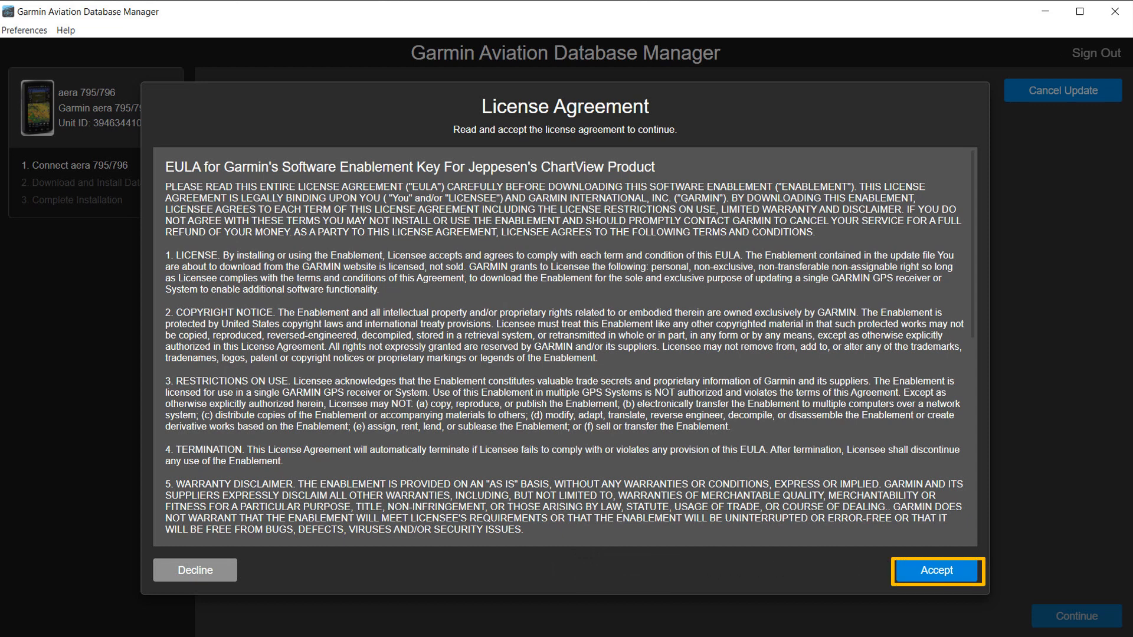
# Step: Accept the ChartView Key license agreement and proceed to device connection
pyautogui.click(937, 570)
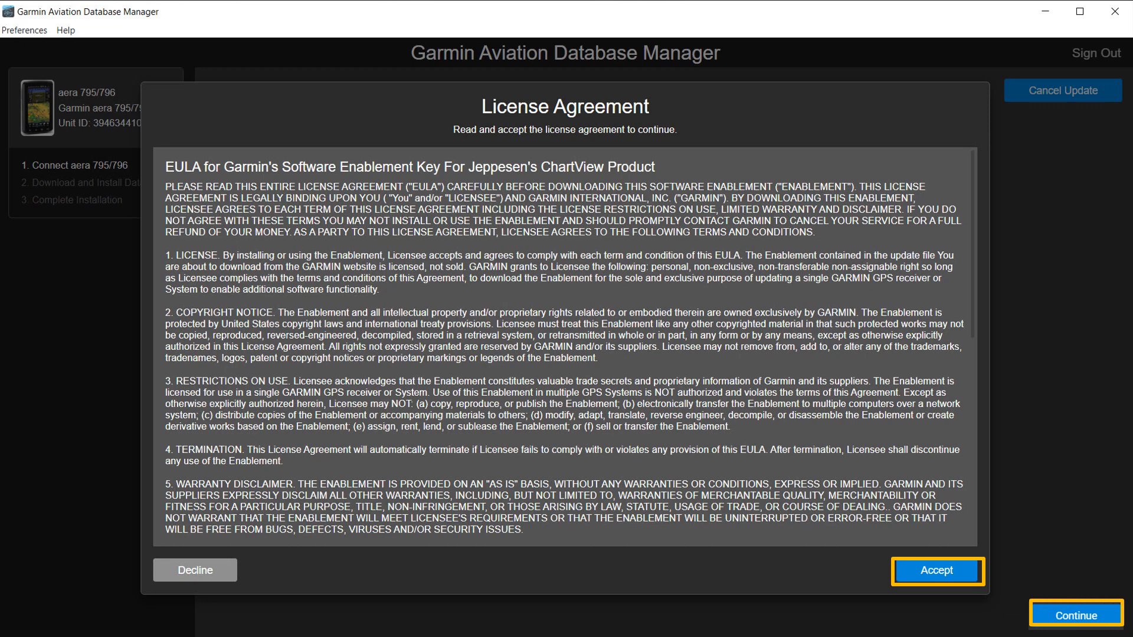
pyautogui.click(936, 571)
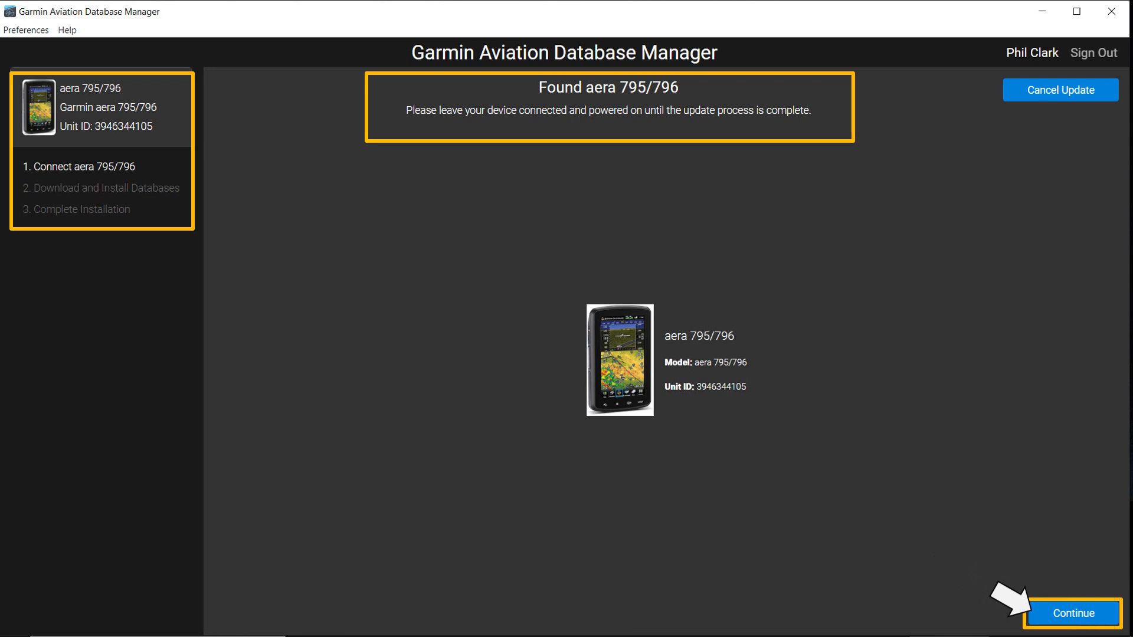
# Step: Continue from the Found aera 795/796 screen to download and install ChartView Key
pyautogui.click(1070, 612)
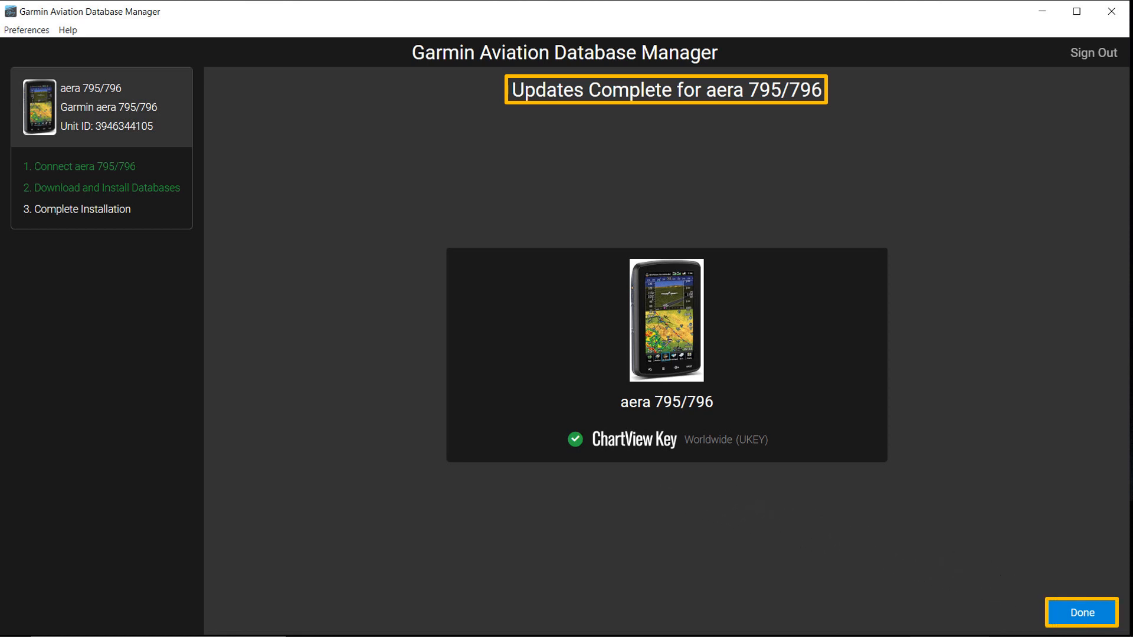
# Step: Finish on the Updates Complete page after ChartView Key shows a green check
pyautogui.click(1080, 613)
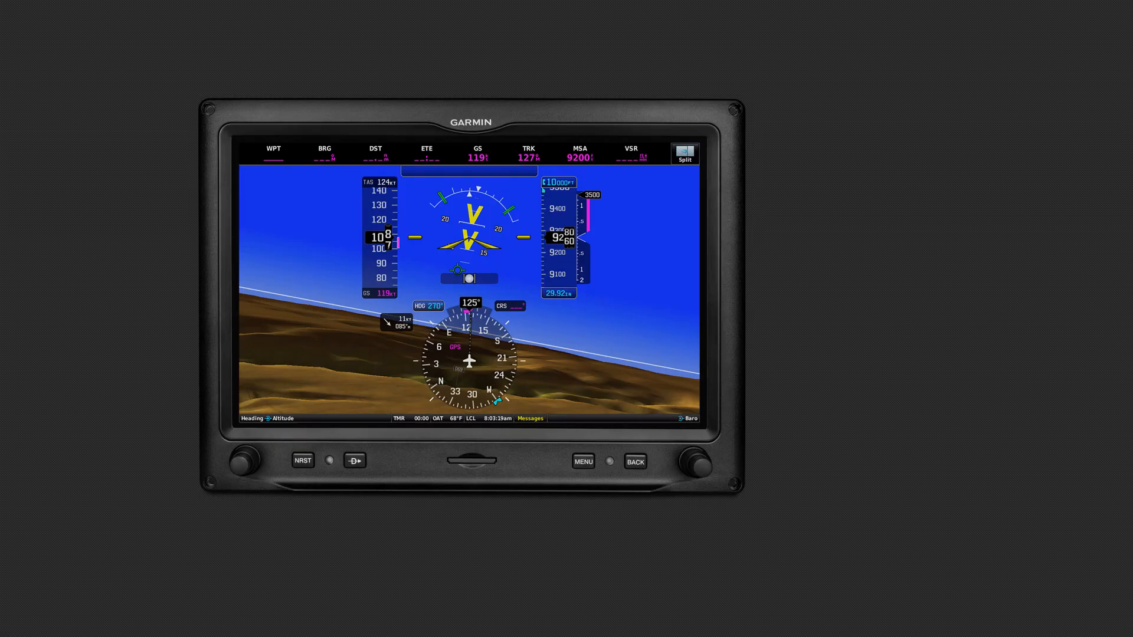